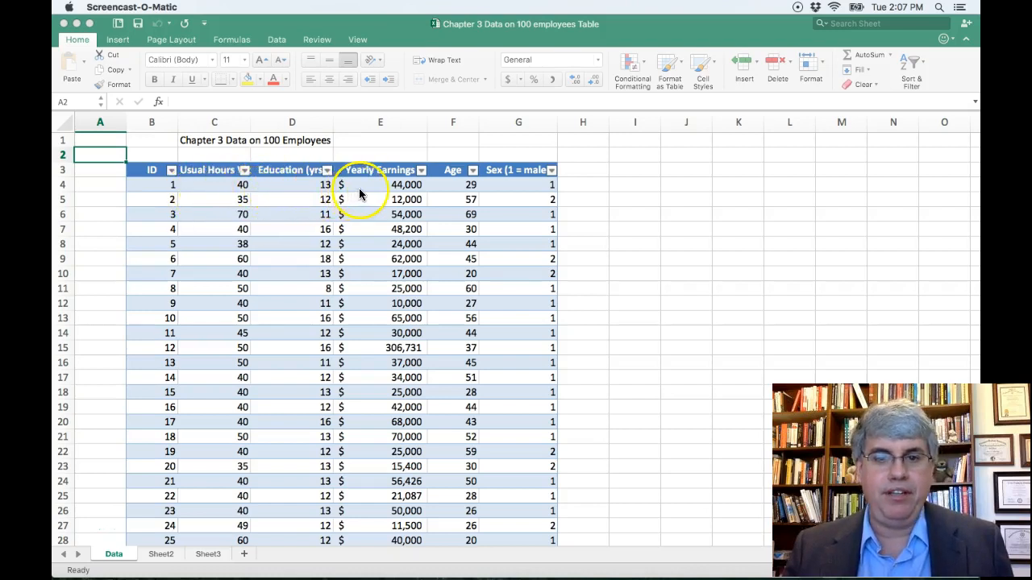
mouse_move(372, 417)
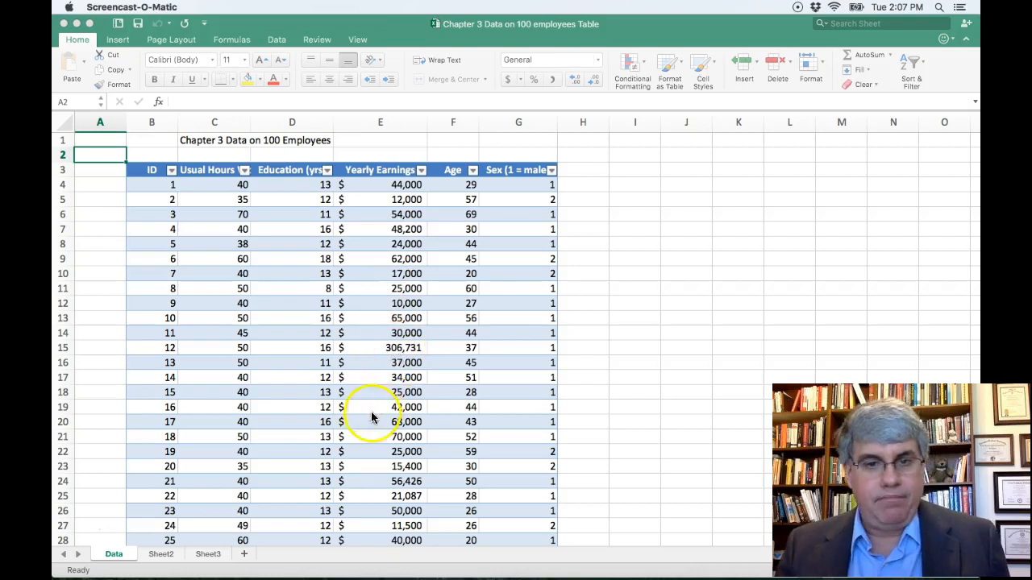
mouse_move(283, 446)
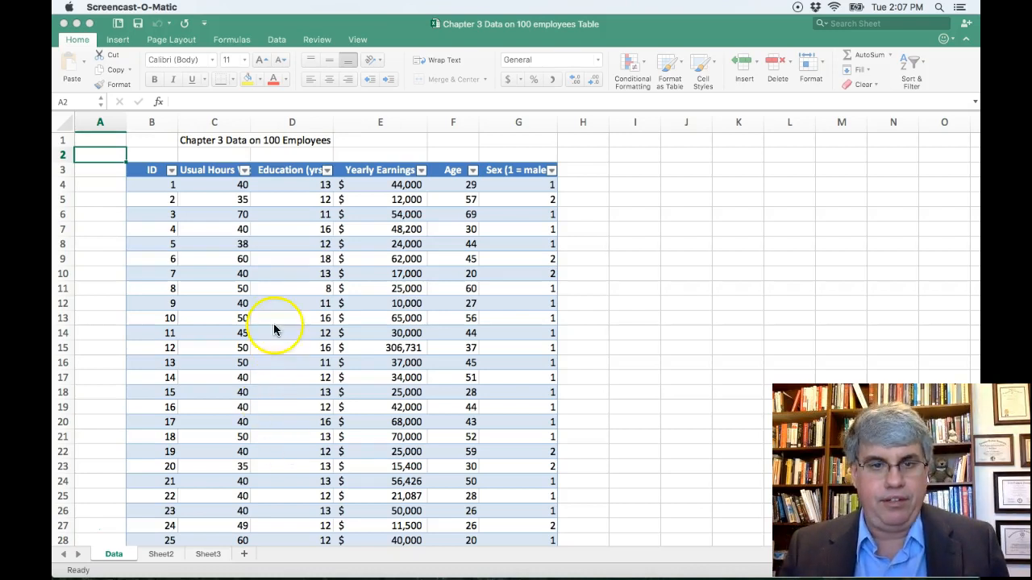
mouse_move(279, 204)
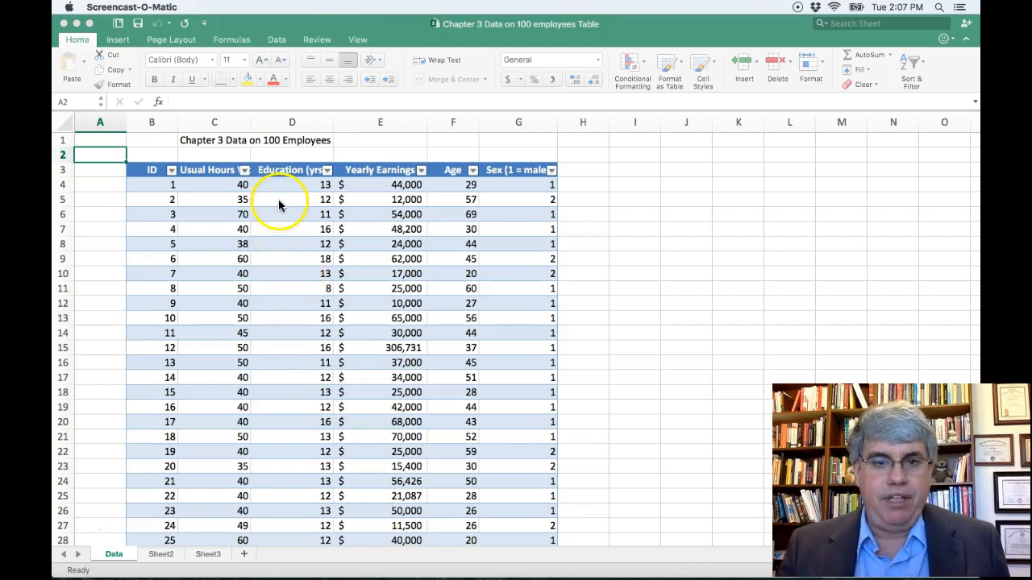
- Summarize the employee table in a new empty PivotTable at cell I3 of the existing sheet
click(292, 199)
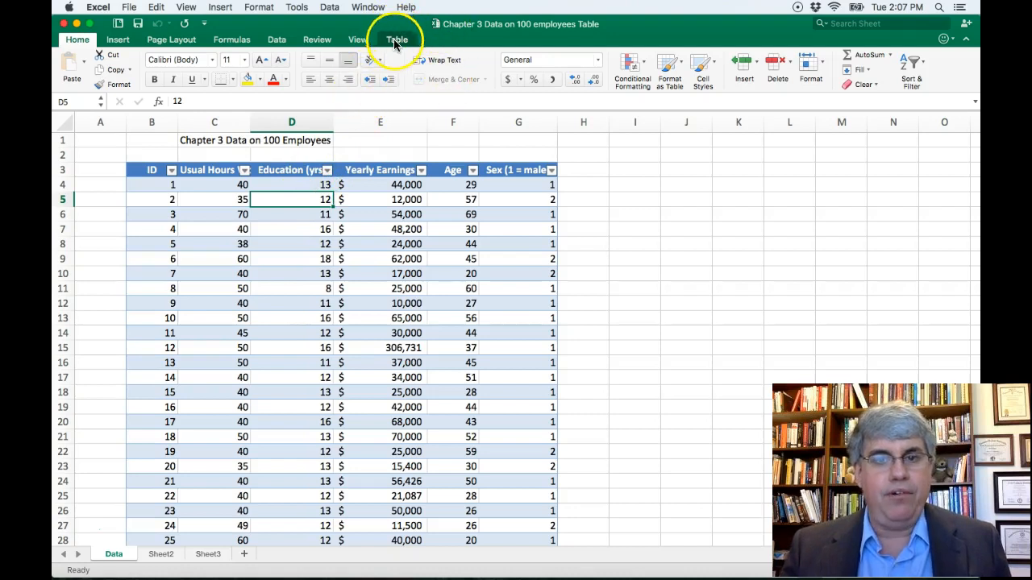
click(397, 39)
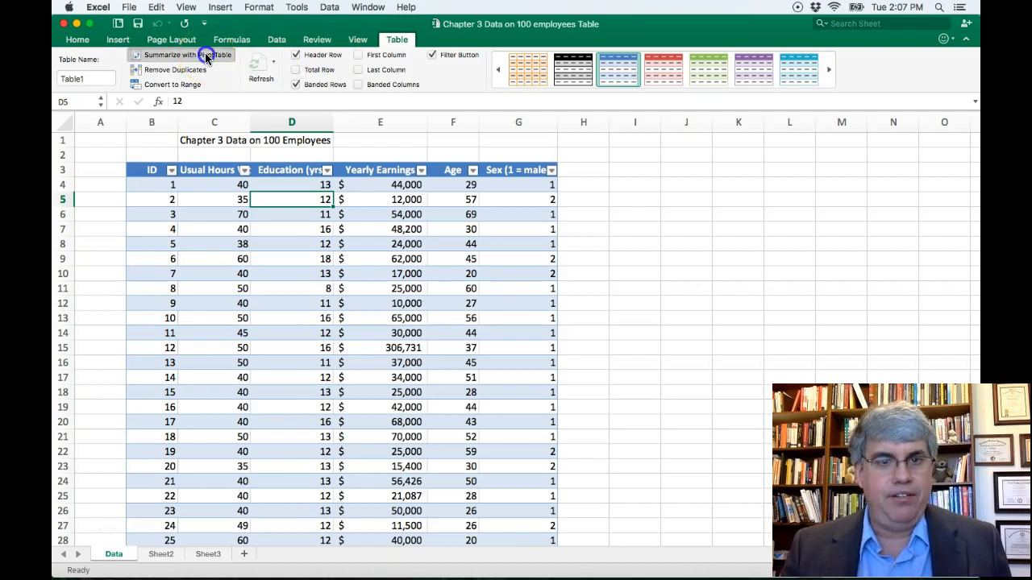
click(184, 54)
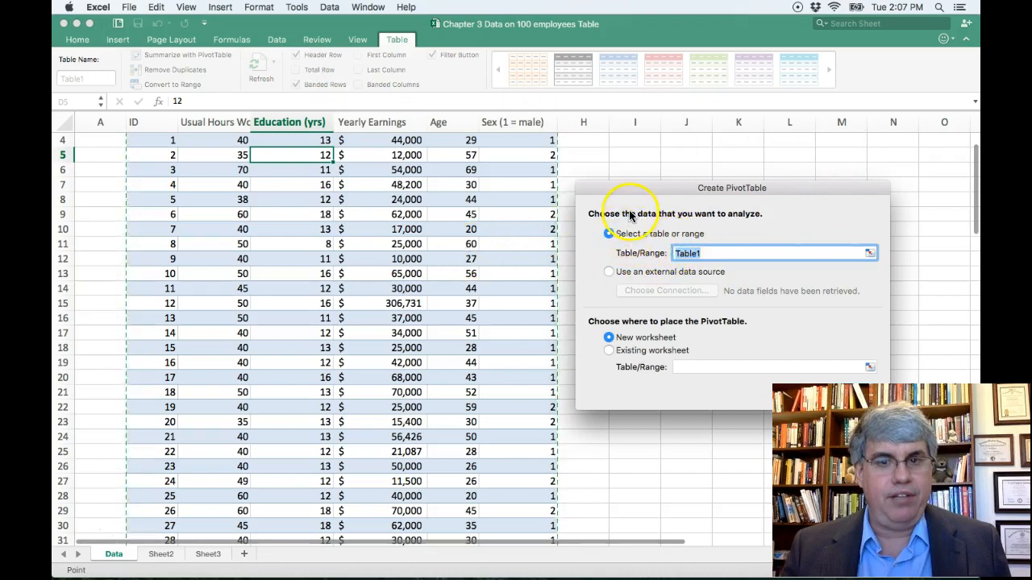
mouse_move(358, 246)
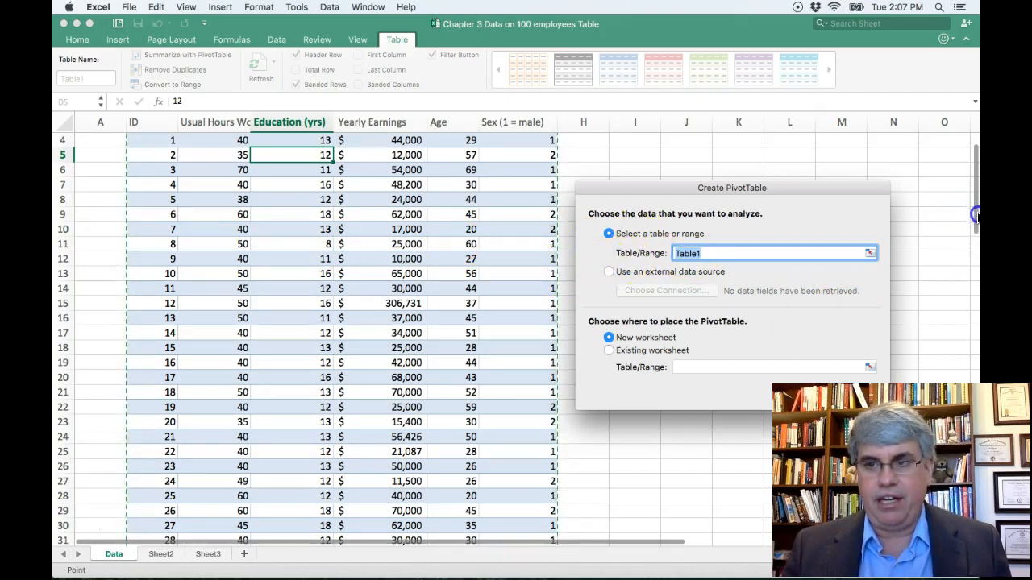
scroll(up, 3)
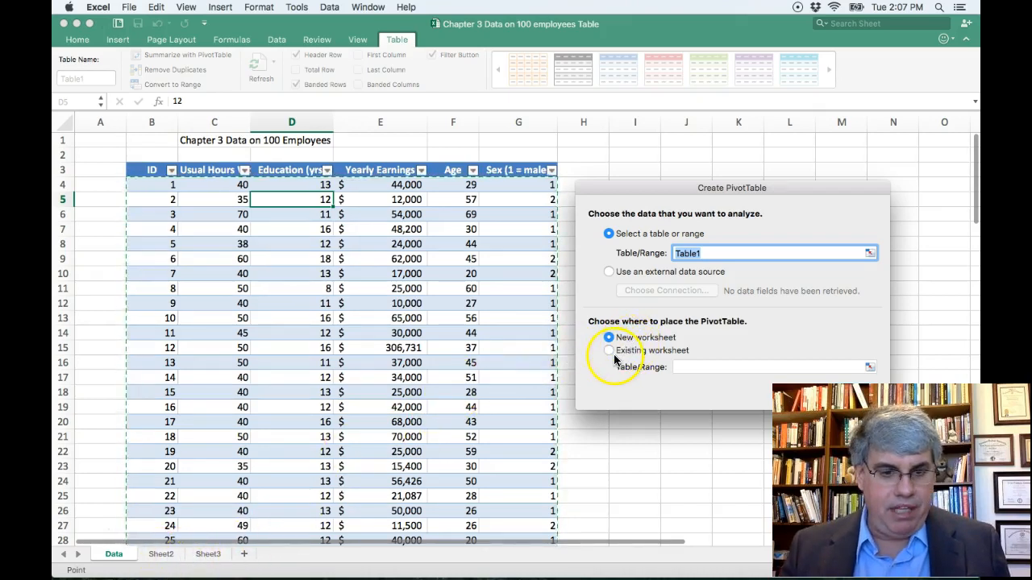
click(609, 350)
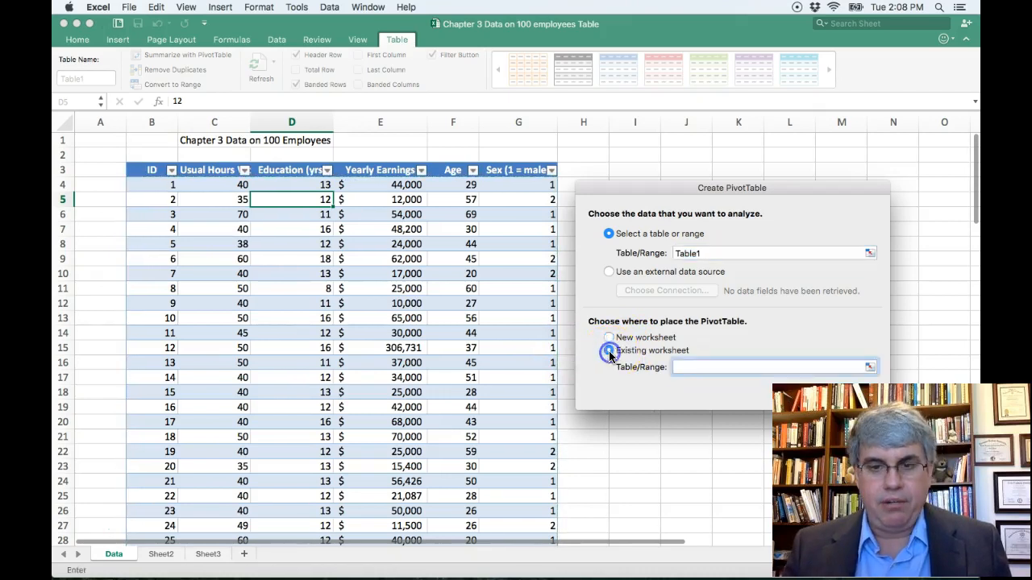
click(609, 350)
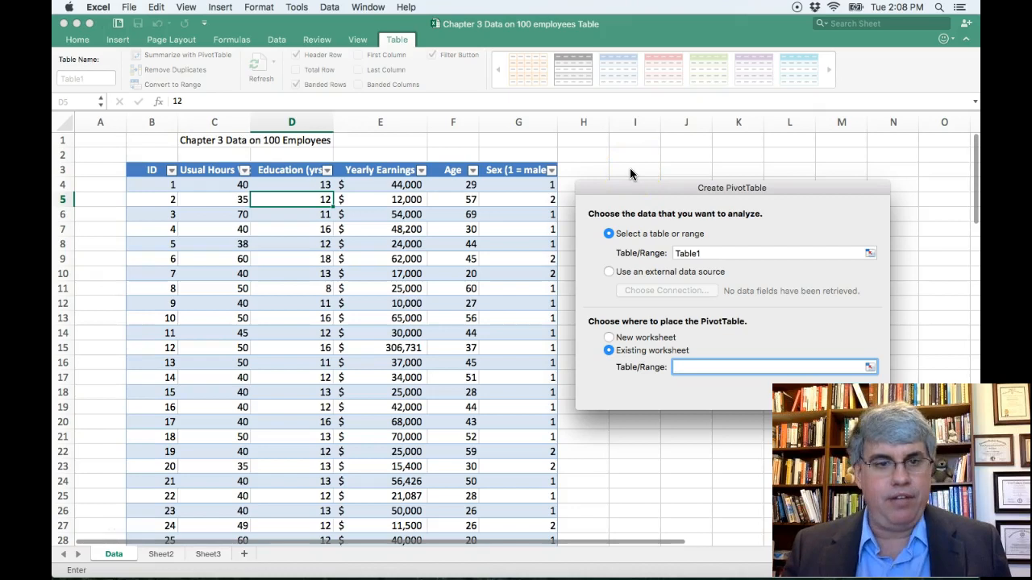
click(634, 170)
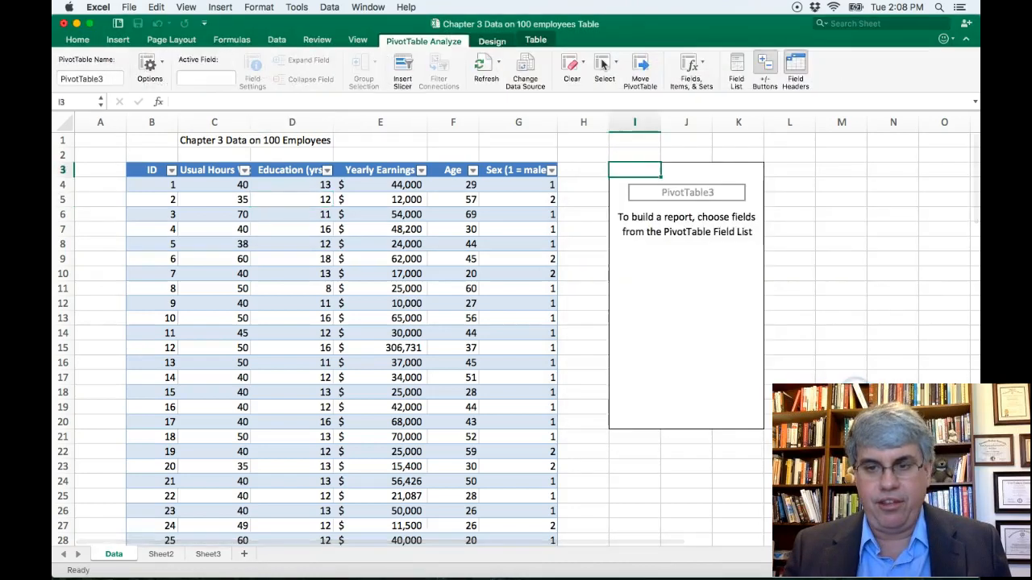
- Add Education (yrs) as a value and change it from Sum to Count, showing 100
click(735, 69)
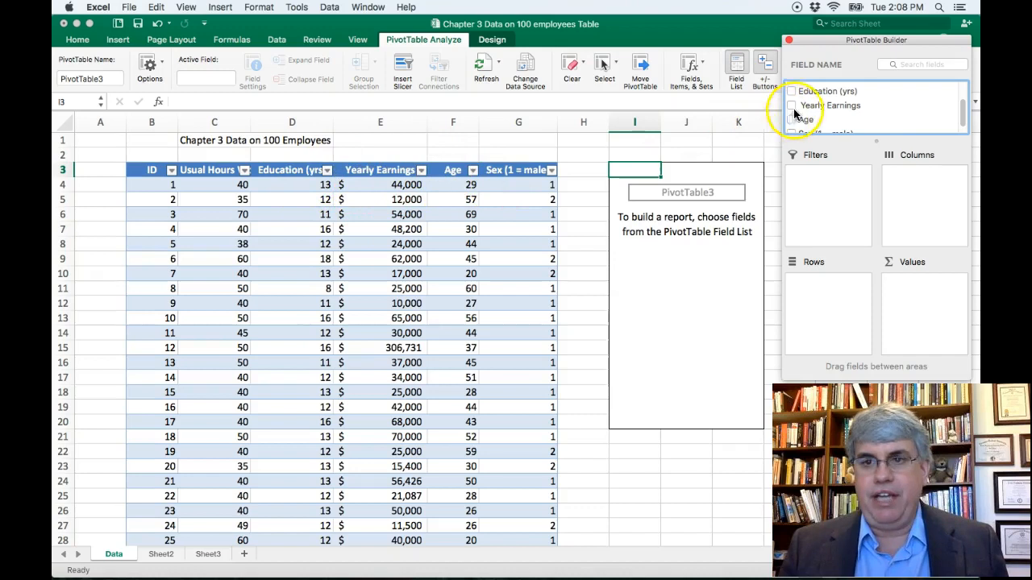
click(792, 91)
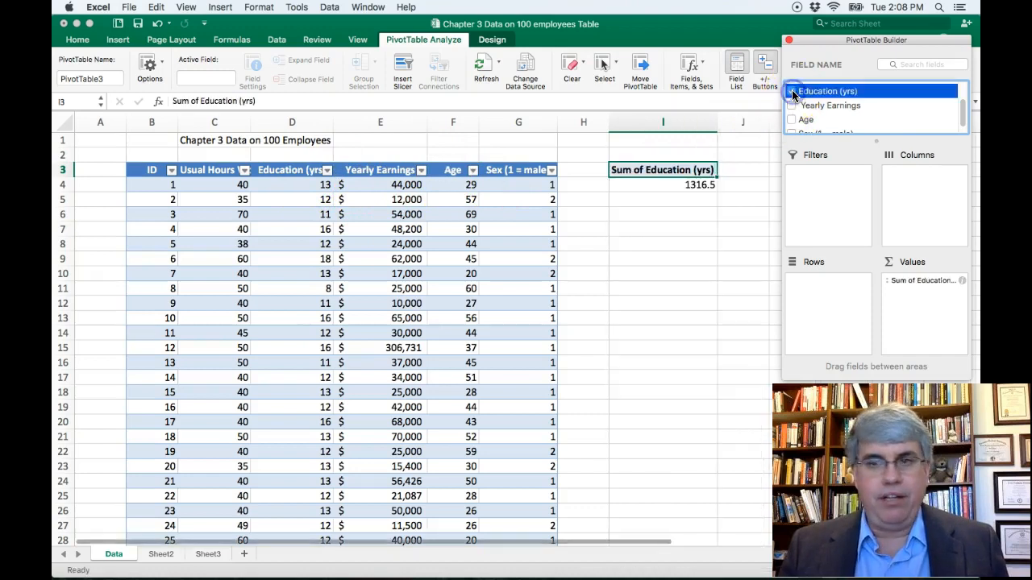
click(792, 91)
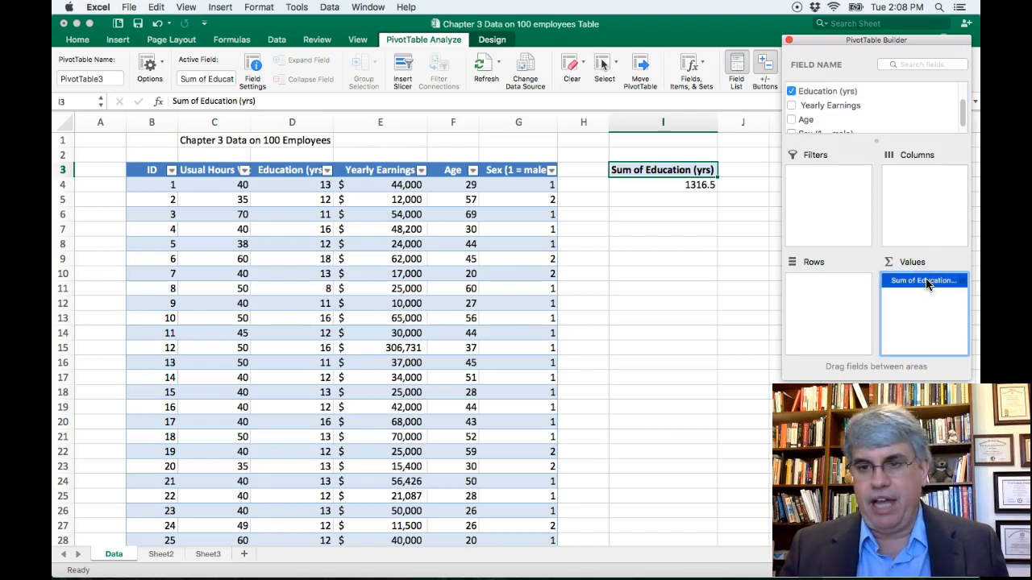
click(923, 281)
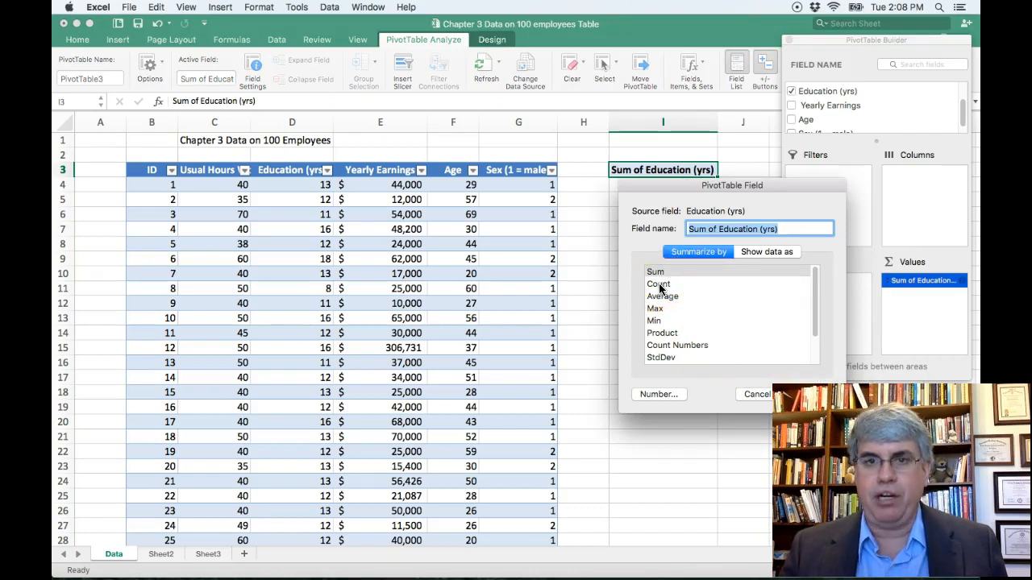
click(658, 284)
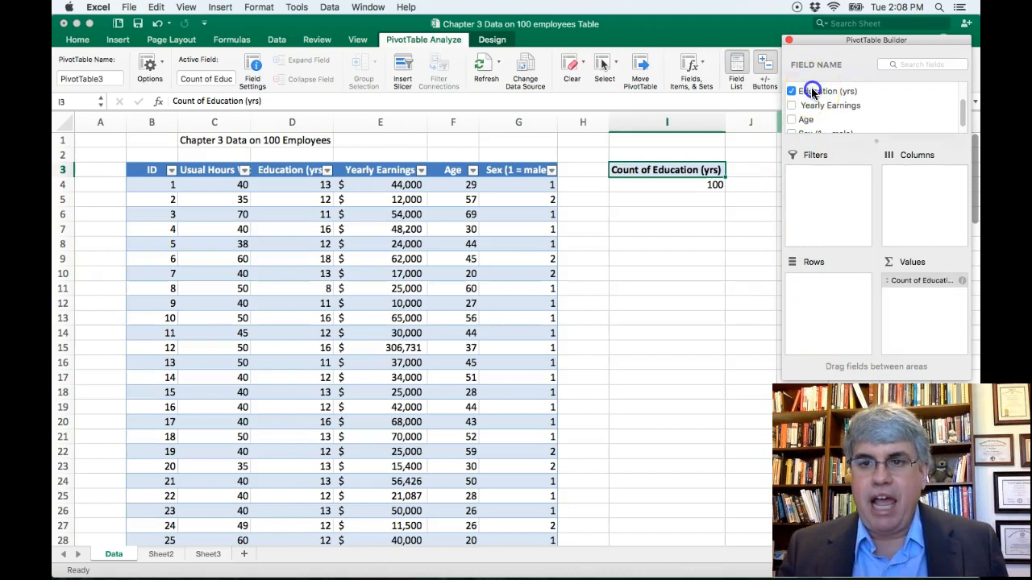
- Move Education (yrs) into the Rows area and move the field list aside
drag(814, 90, 825, 284)
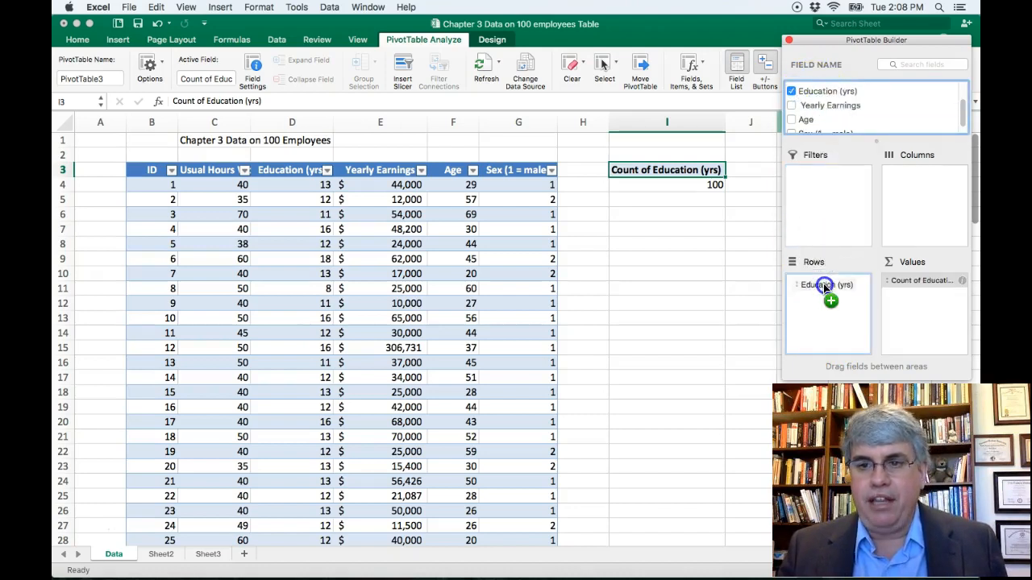
drag(822, 285, 827, 291)
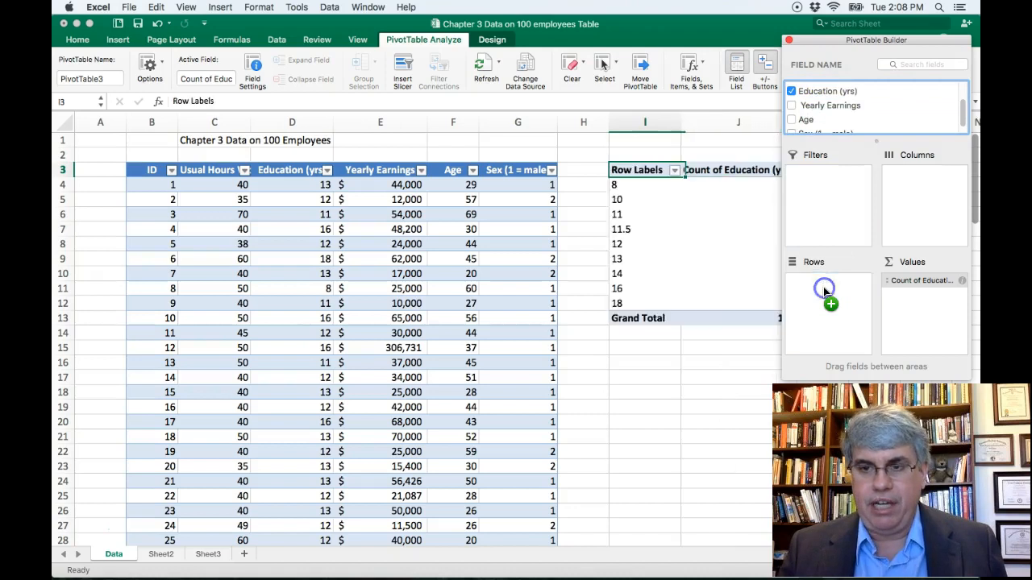
drag(824, 289, 824, 289)
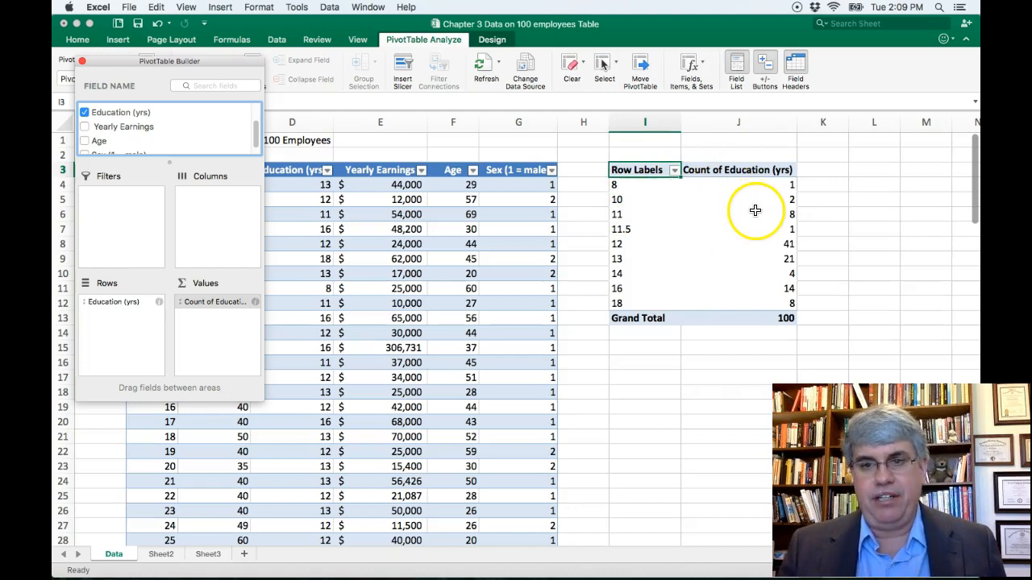
mouse_move(760, 216)
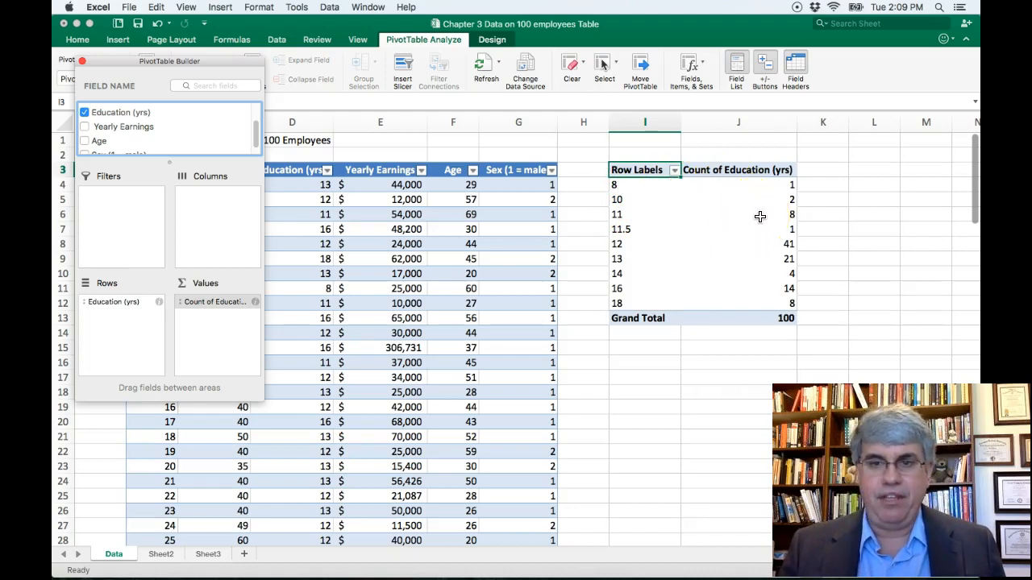
mouse_move(763, 232)
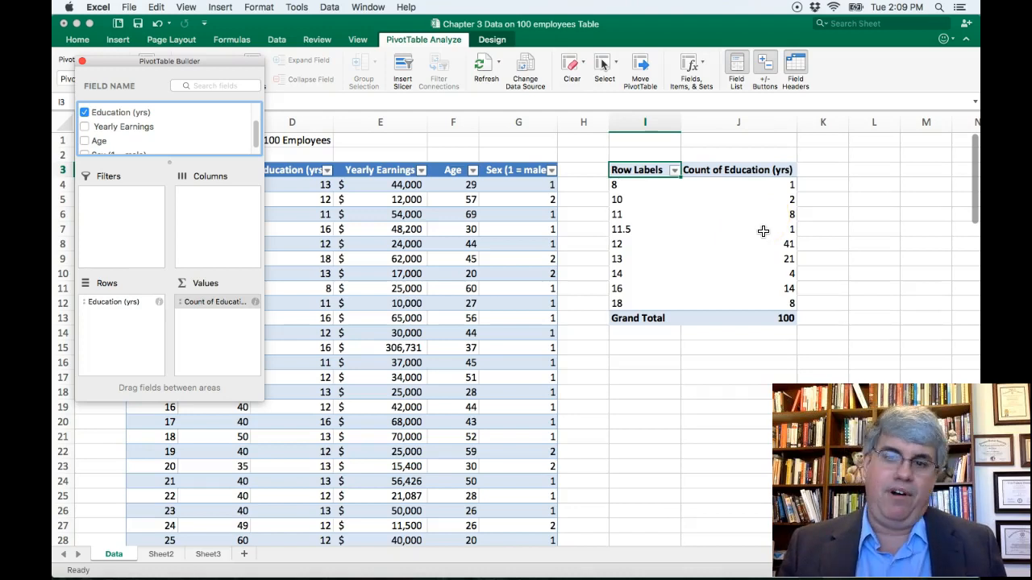
mouse_move(763, 246)
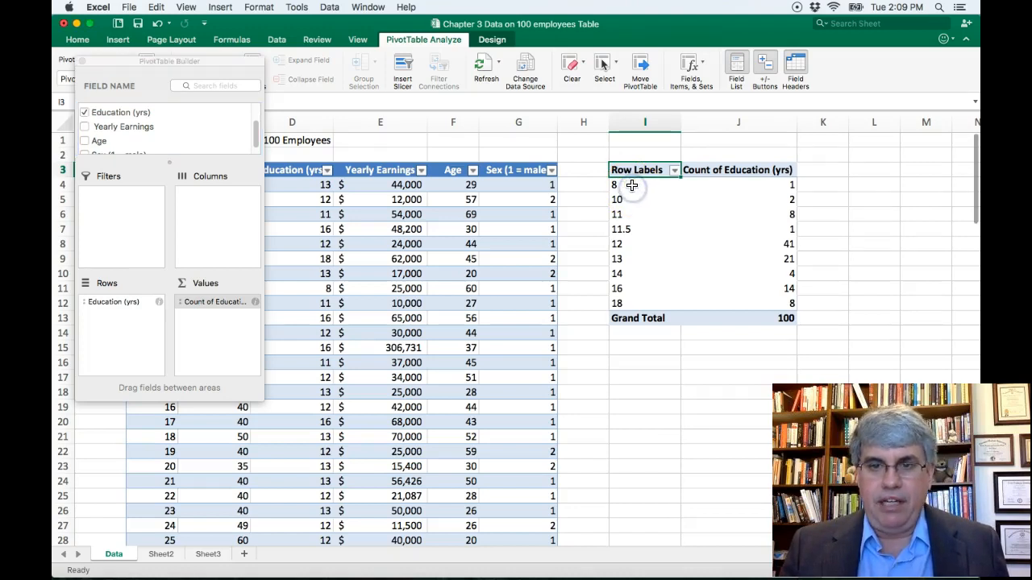
- Group the education row labels starting at 8, ending at 20, by 2
click(644, 185)
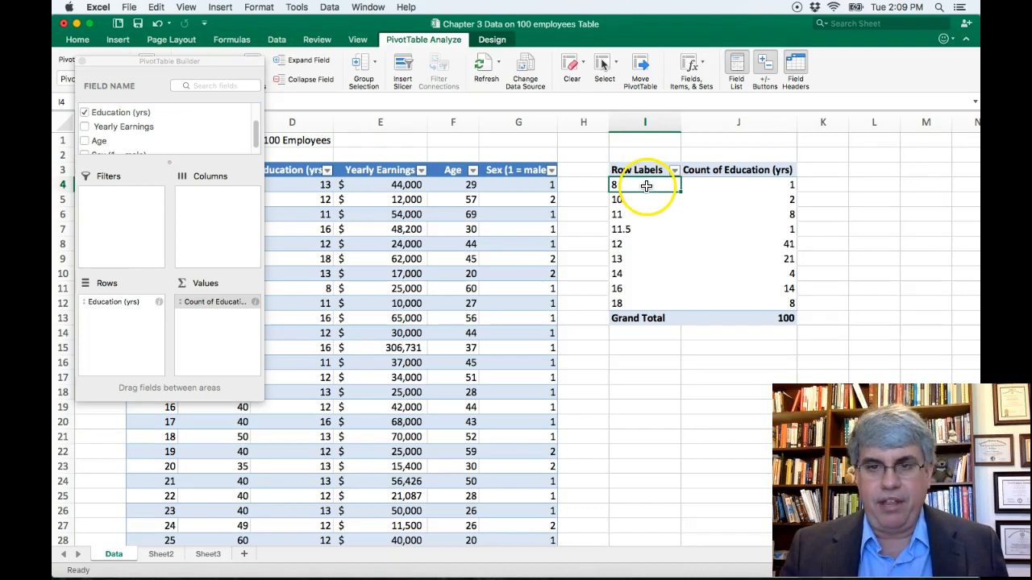
right_click(645, 184)
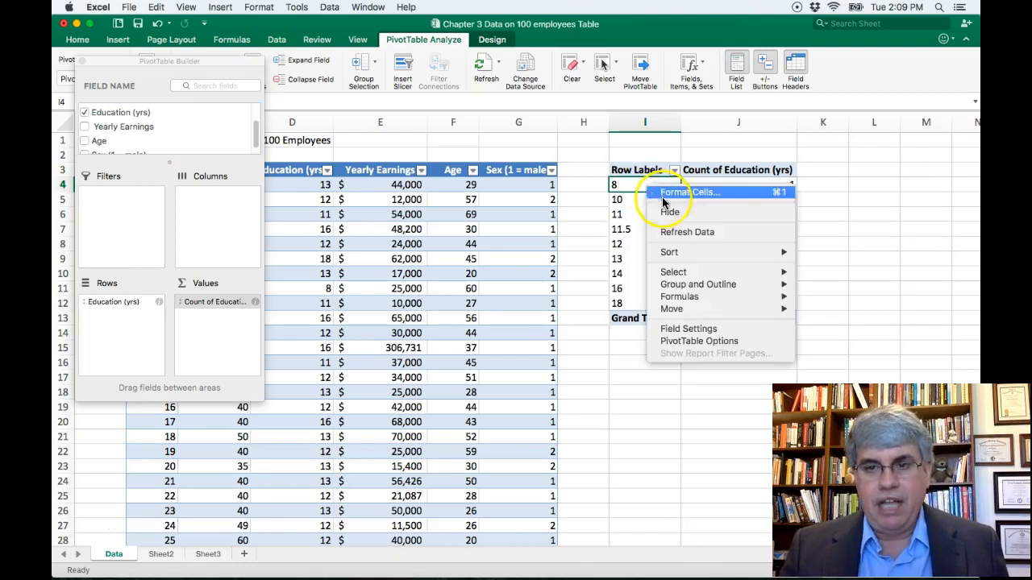
mouse_move(698, 283)
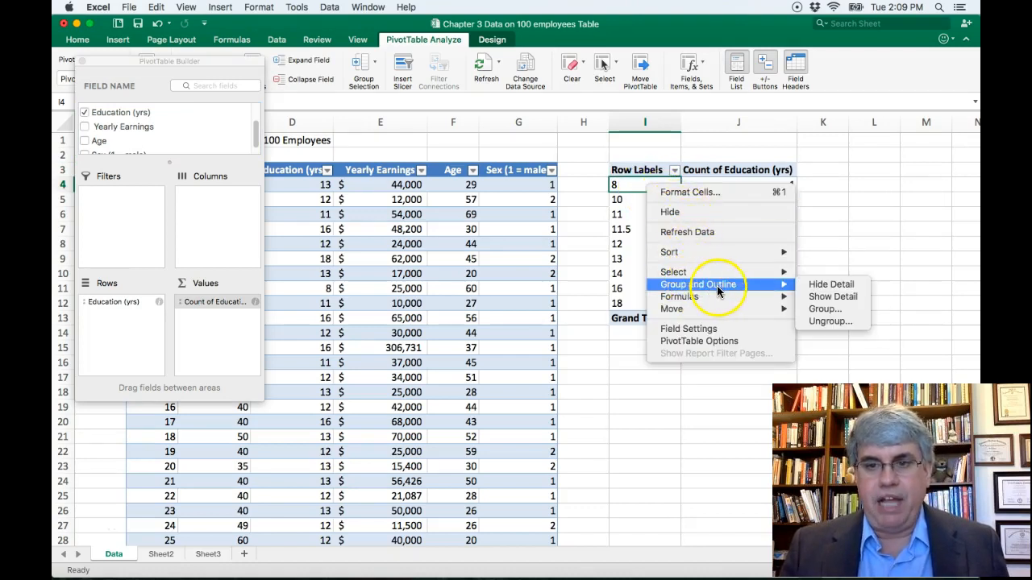
mouse_move(833, 296)
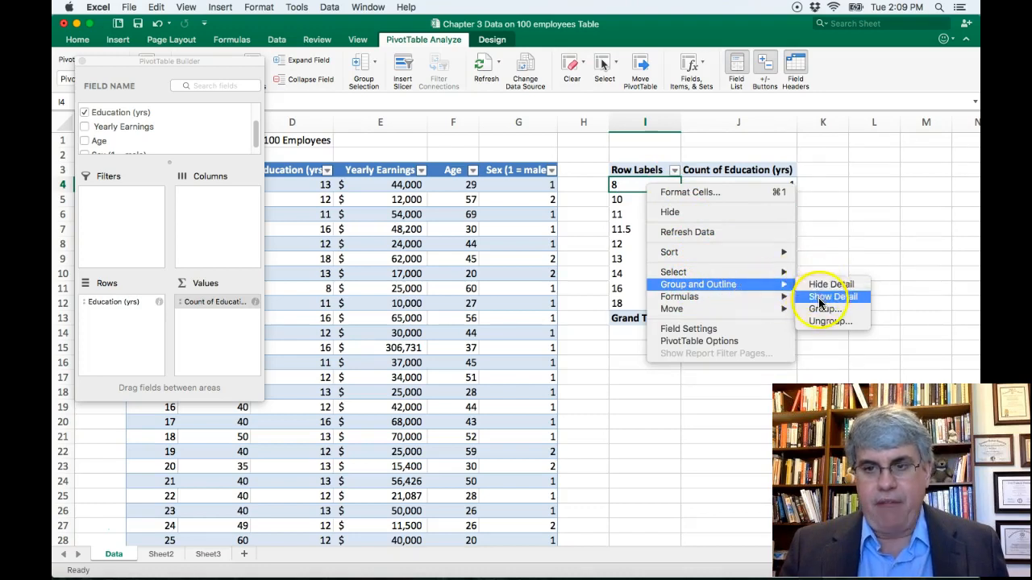
click(824, 309)
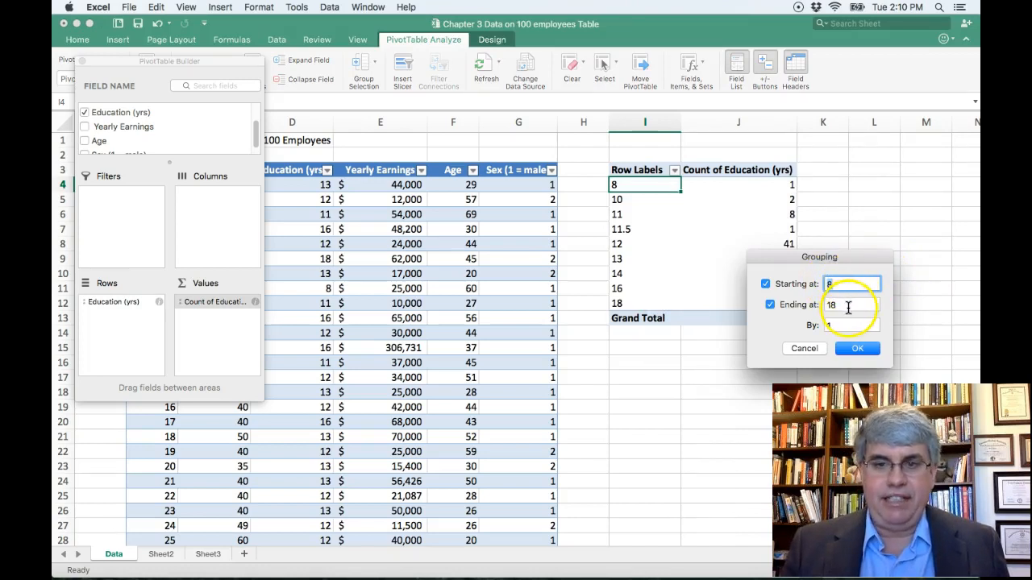
click(853, 326)
text(2)
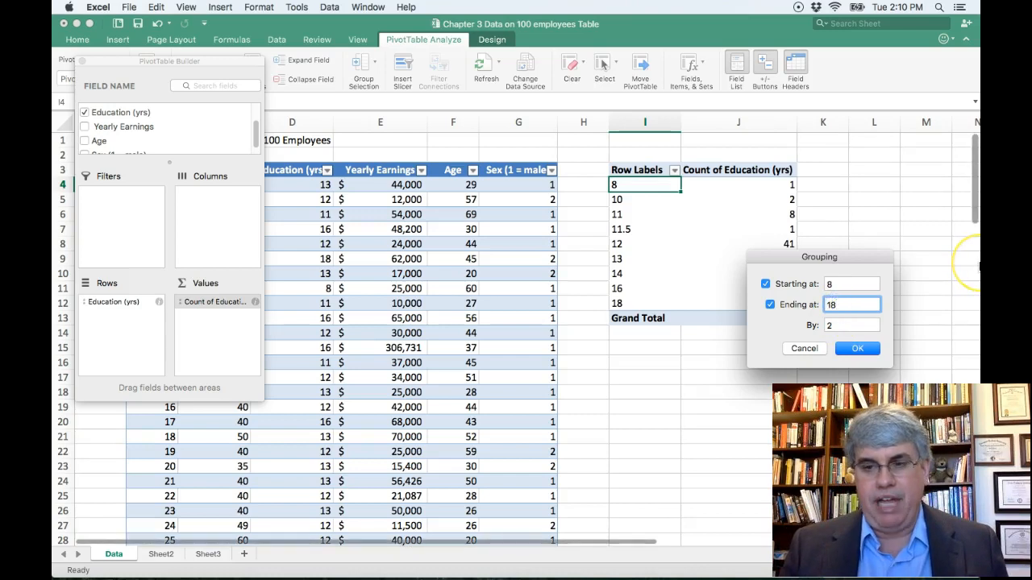
click(770, 304)
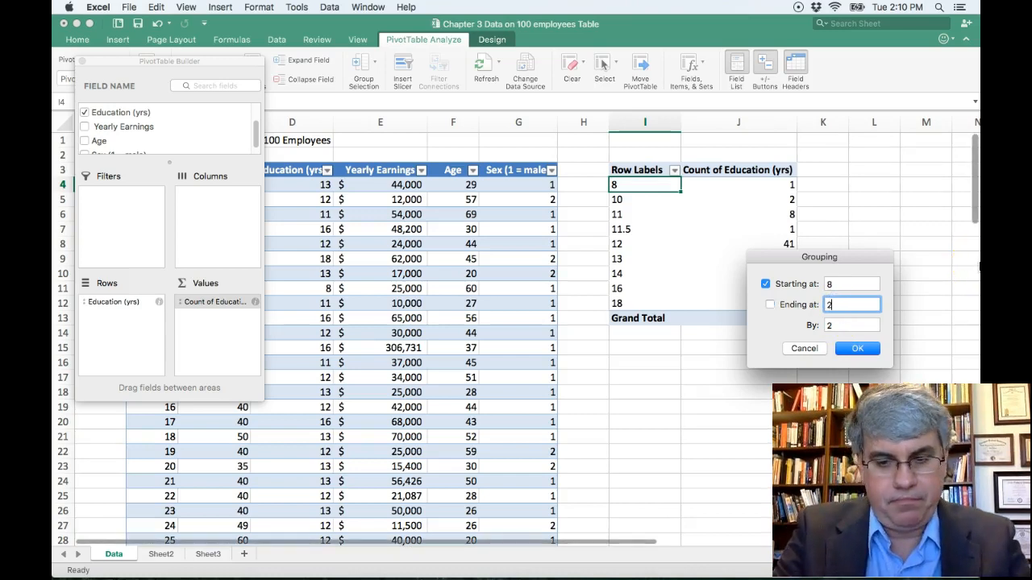
text(0)
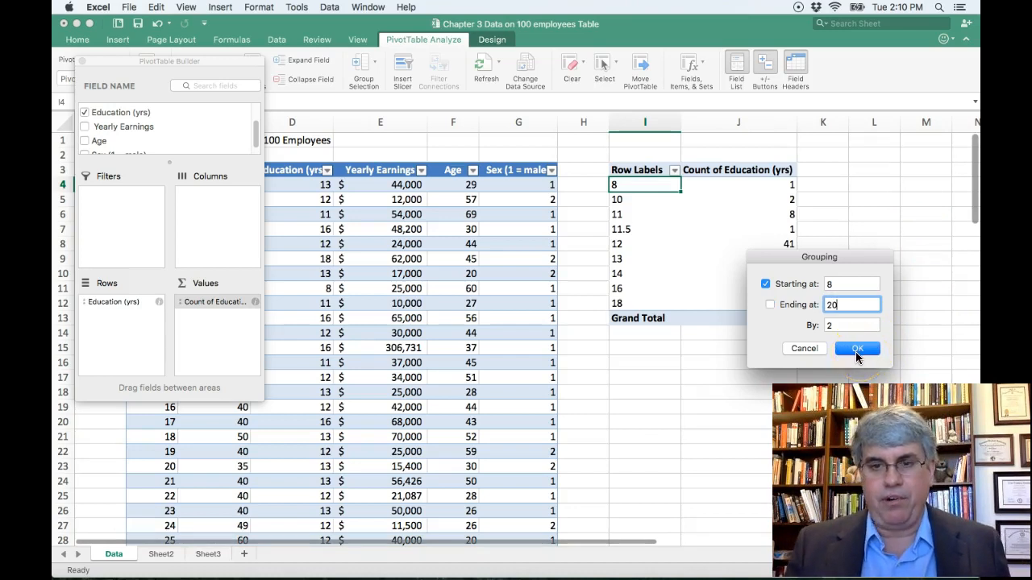
click(856, 349)
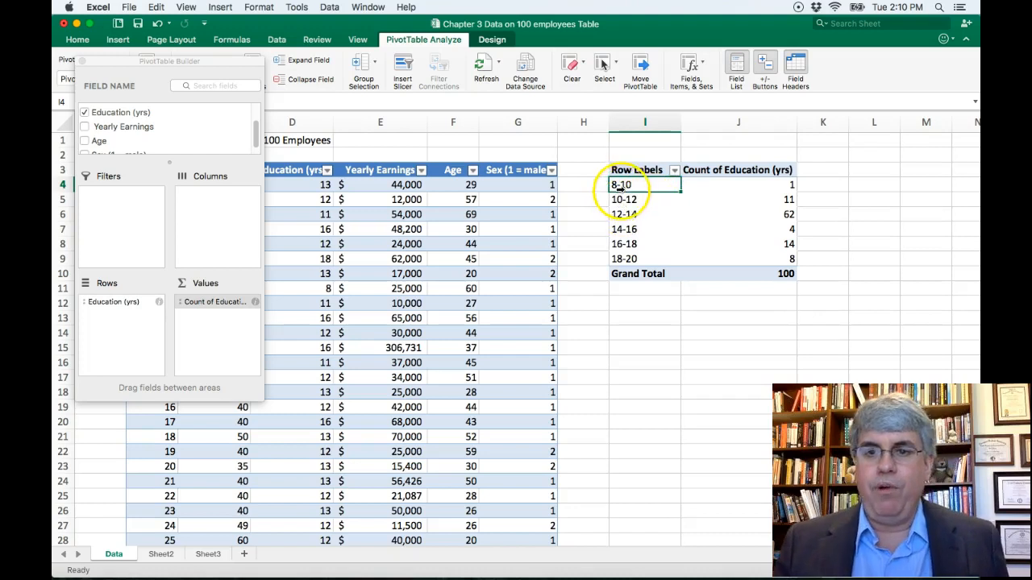
mouse_move(599, 186)
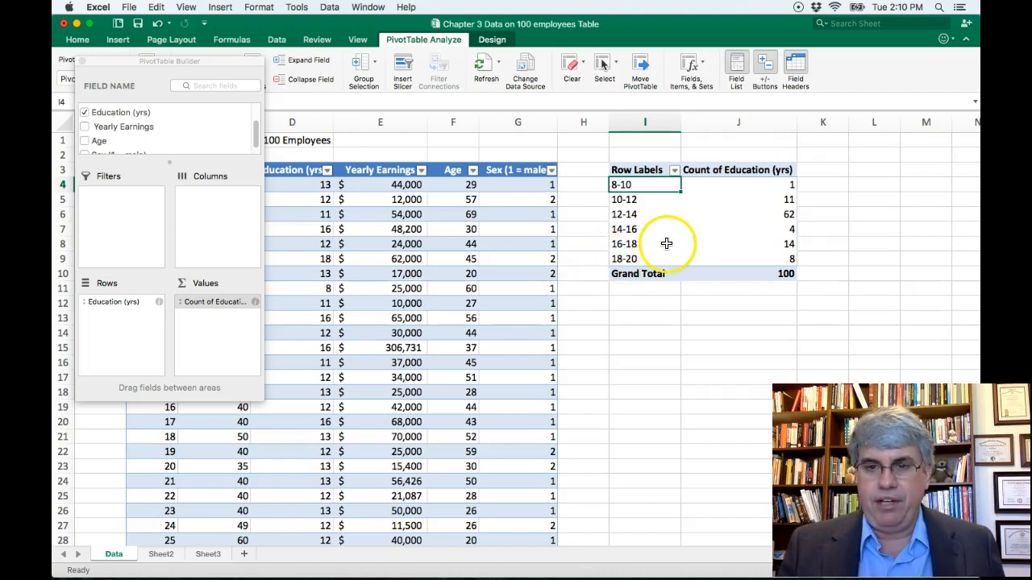
mouse_move(657, 303)
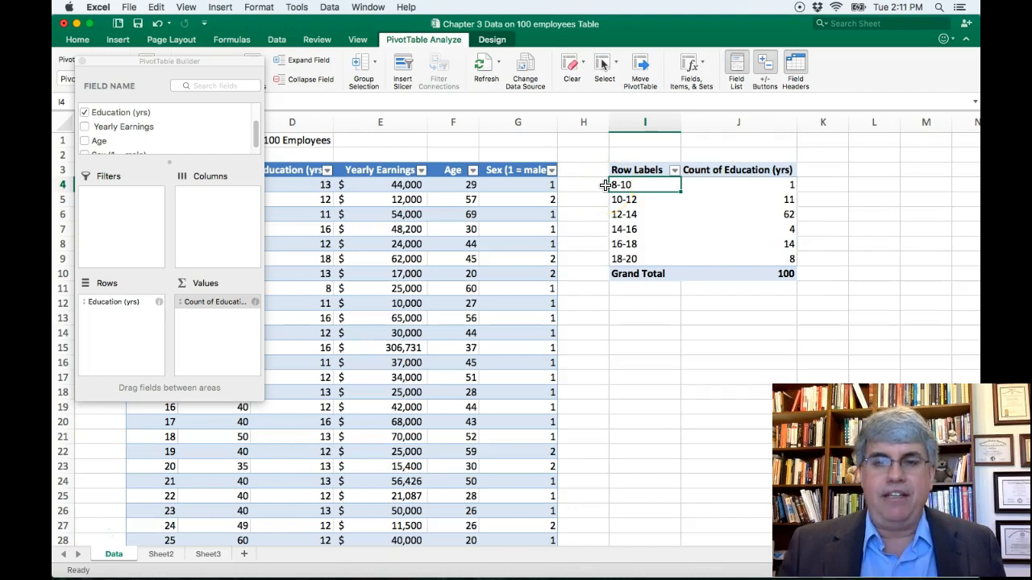
mouse_move(607, 184)
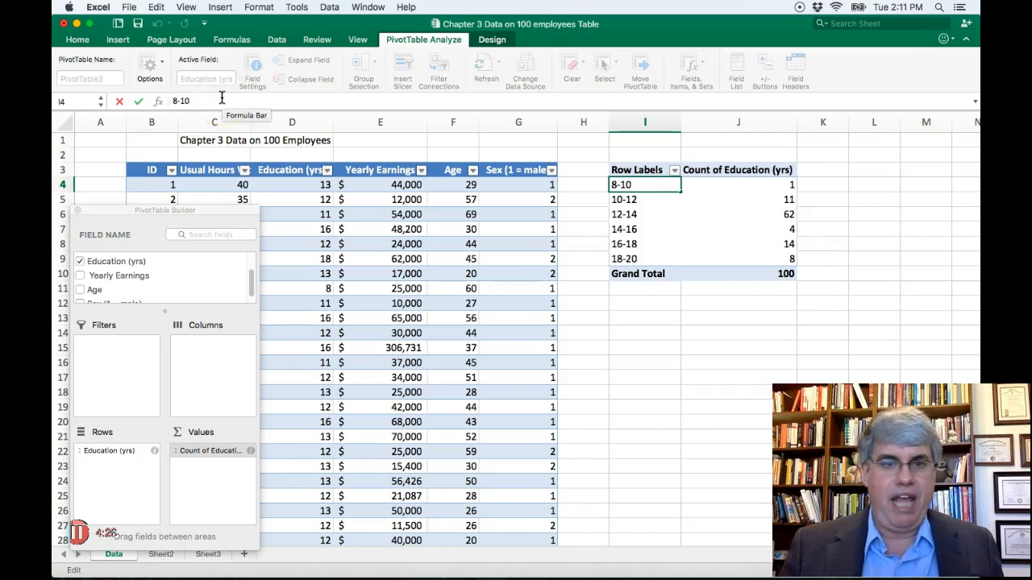
- Rename the 8-10 bin label to 8-9.5 and begin editing the 14-16 label
key(backspace)
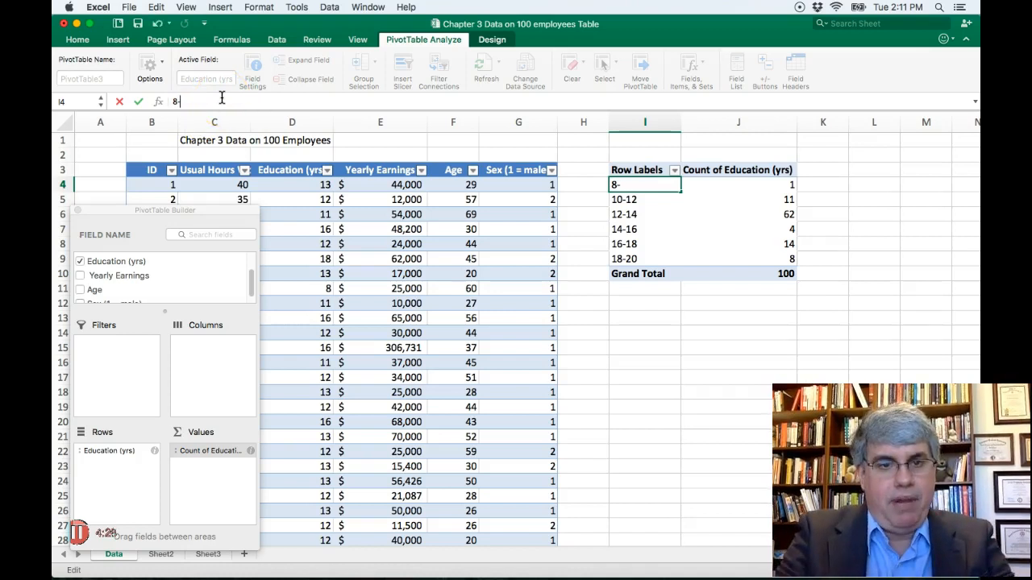
text(d)
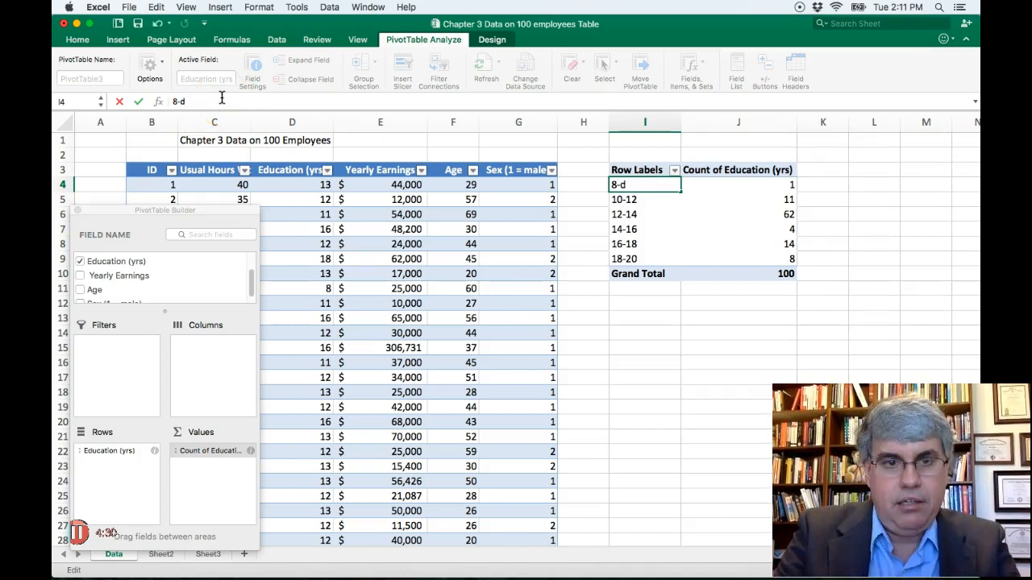
key(backspace)
text(9.5)
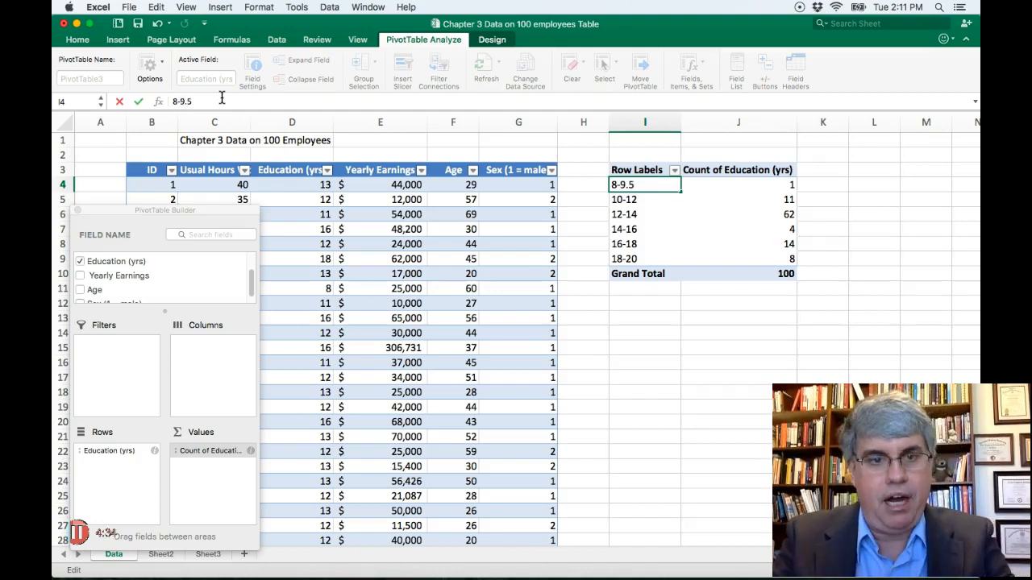
click(645, 199)
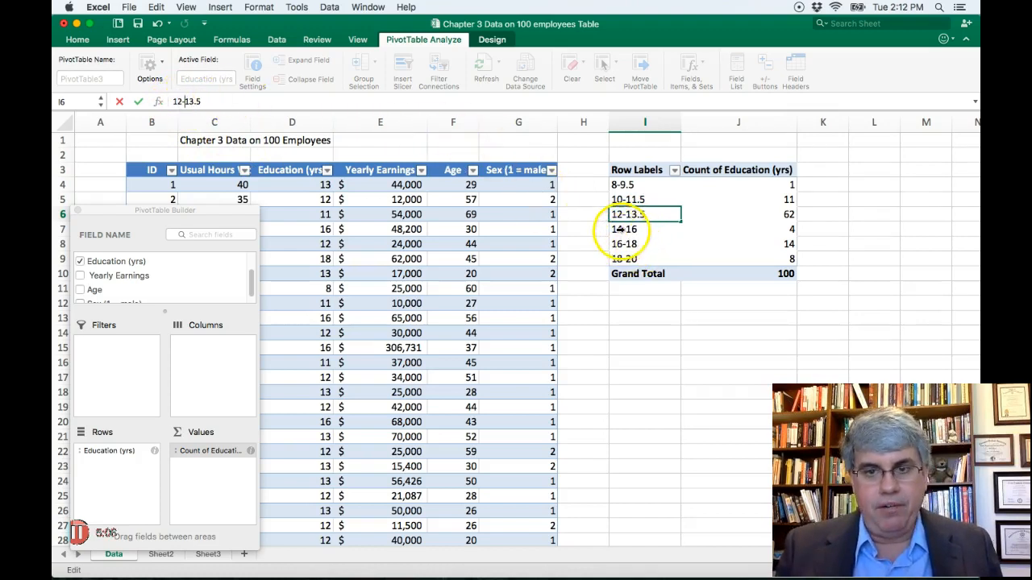
click(645, 229)
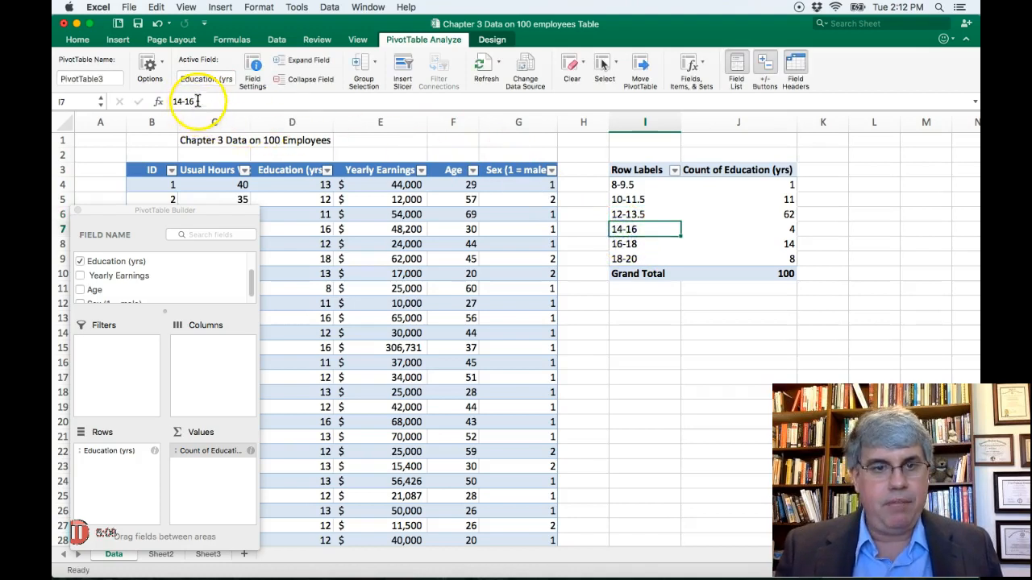
key(Backspace)
text(5.5)
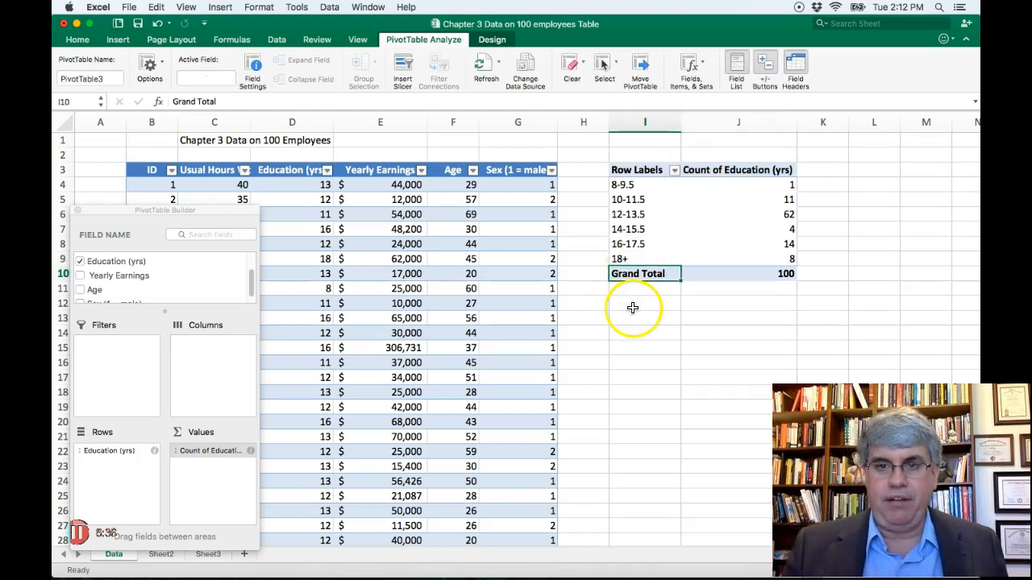
mouse_move(670, 229)
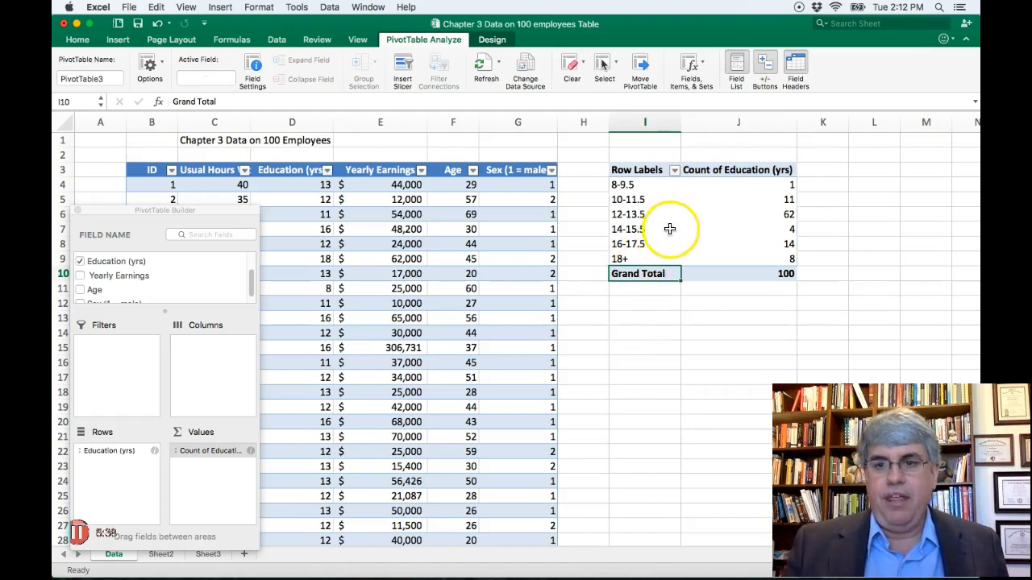
mouse_move(639, 324)
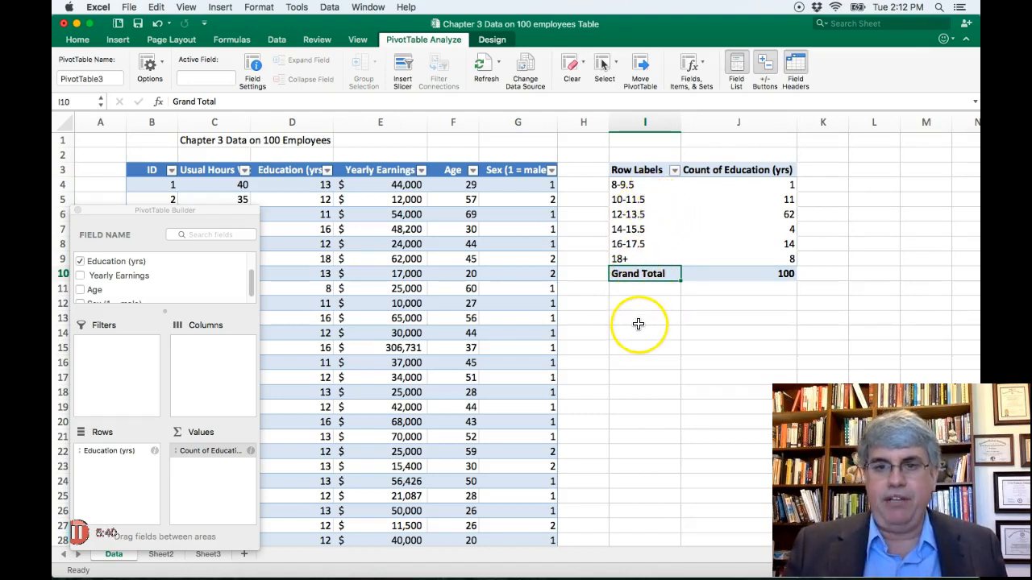
mouse_move(685, 321)
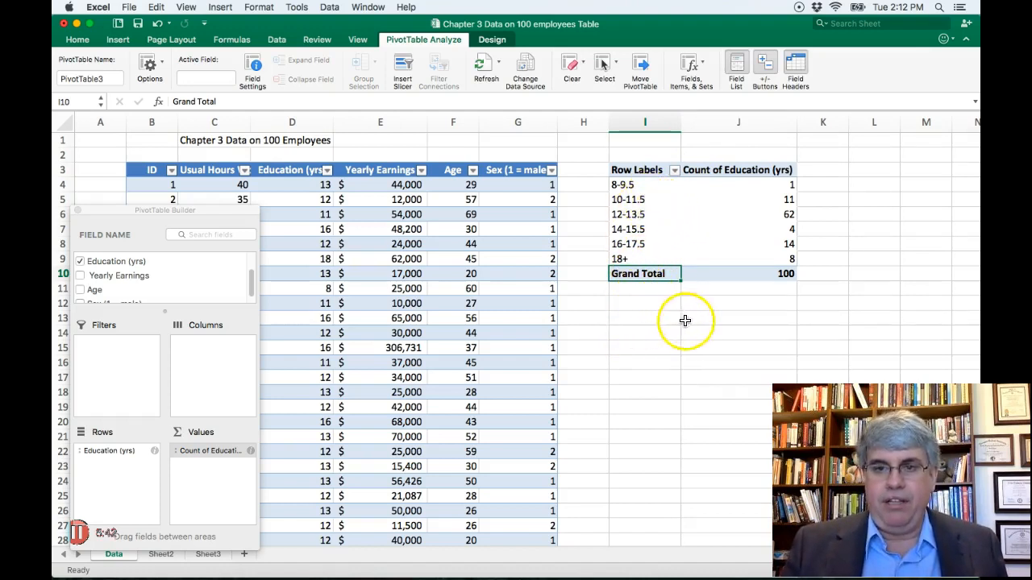
mouse_move(596, 215)
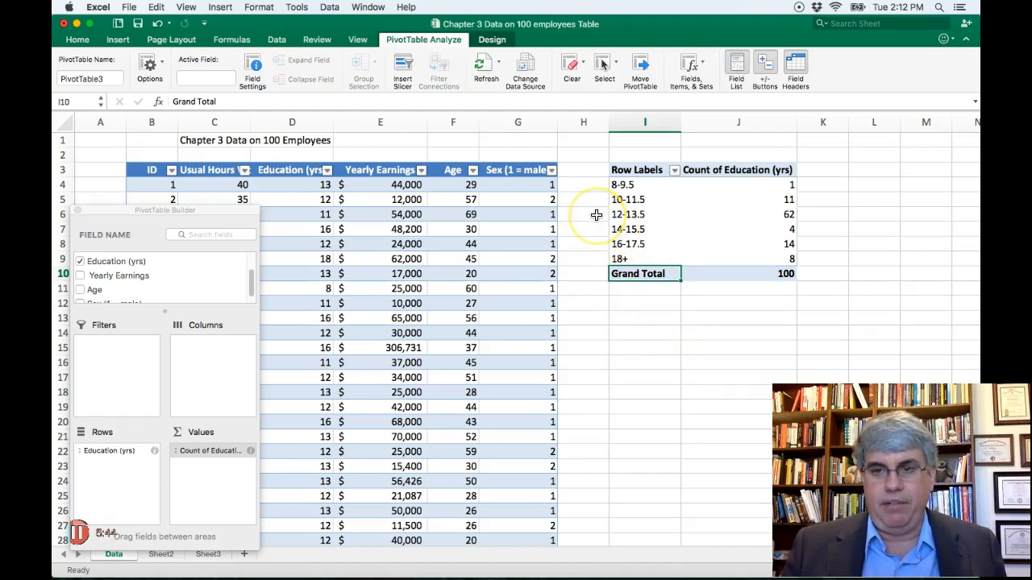
mouse_move(641, 215)
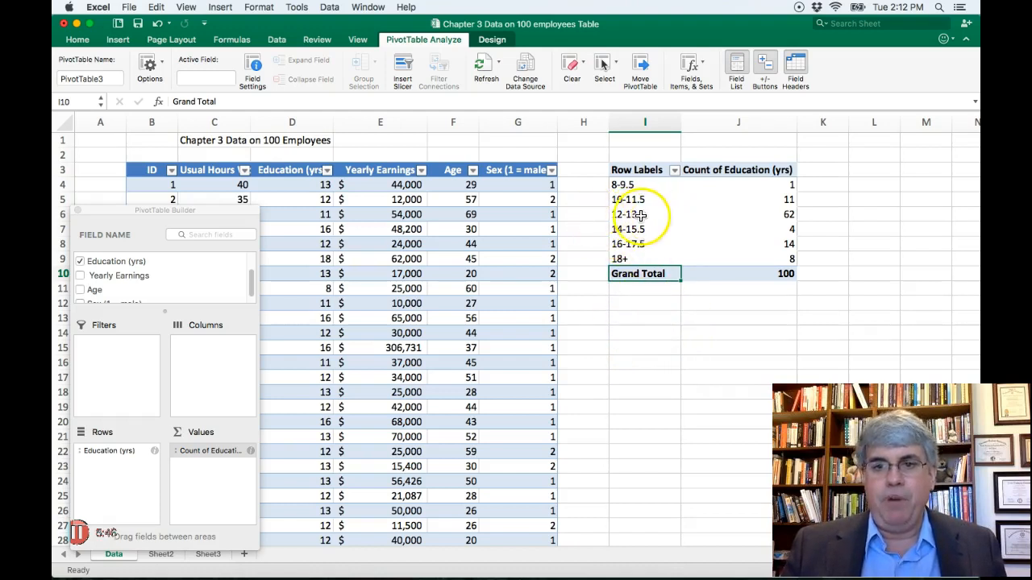